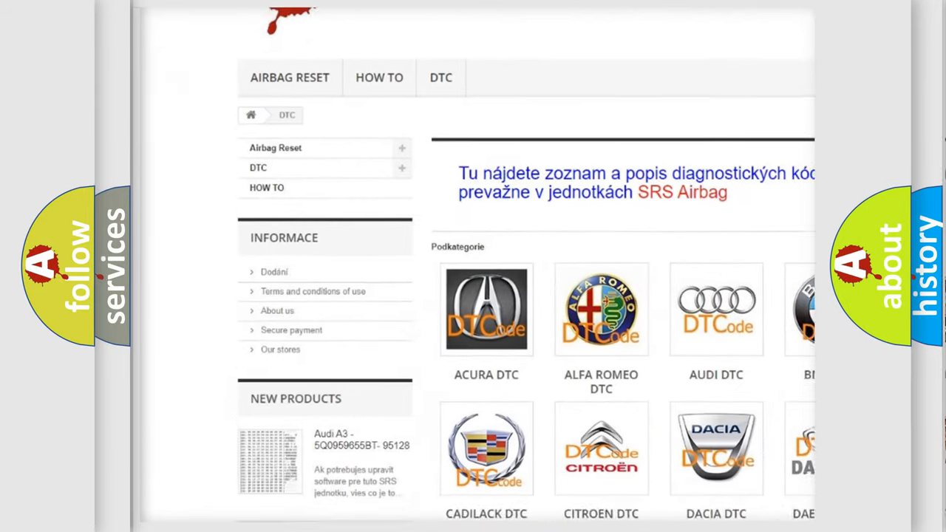
{"action": "scroll", "scroll_direction": "down", "scroll_amount": 3}
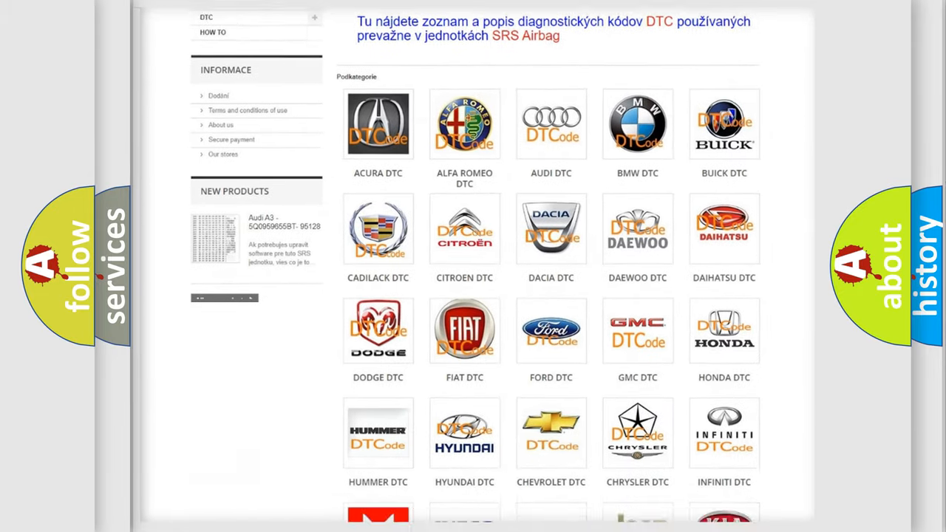
{"action": "scroll", "scroll_direction": "down", "scroll_amount": 3}
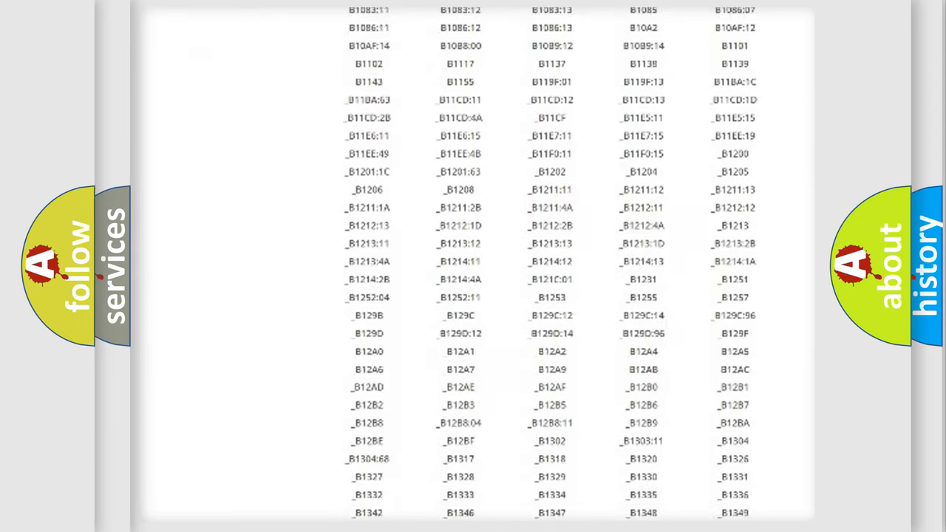
{"action": "scroll", "scroll_direction": "down", "scroll_amount": 3}
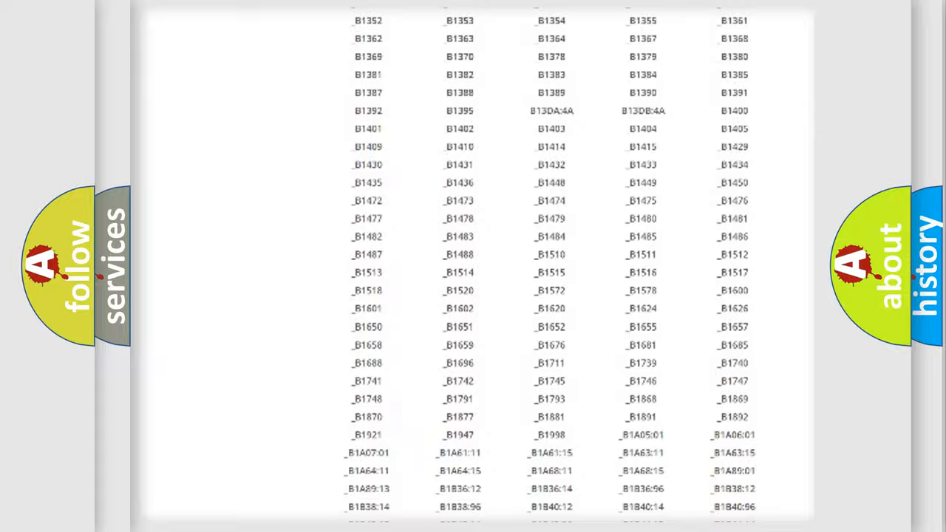